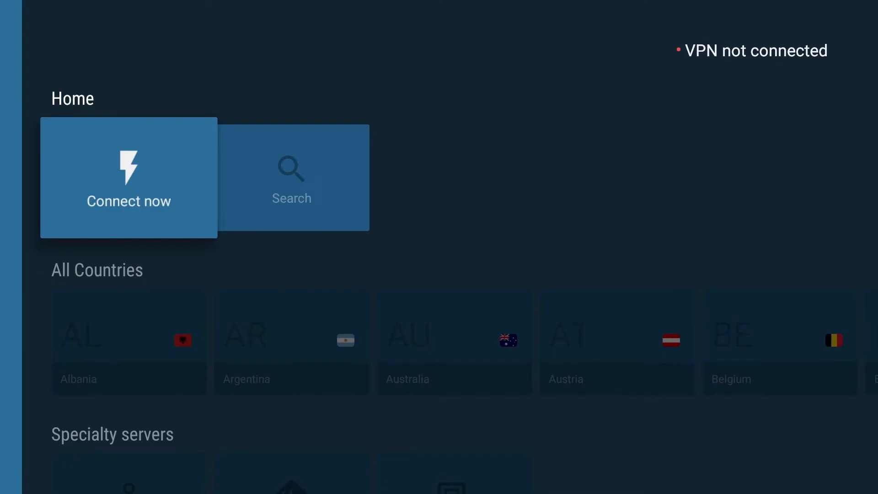
Quick-connect from the home screen to the recommended Latvia #42 server
{"action": "left_click", "coordinate": [129, 177]}
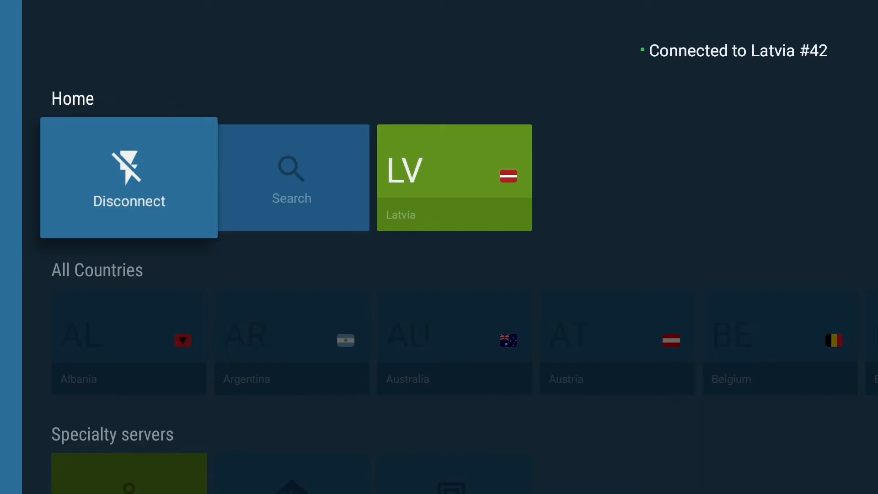
Disconnect and reconnect to Latvia #42, approving the system connection request
{"action": "left_click", "coordinate": [128, 177]}
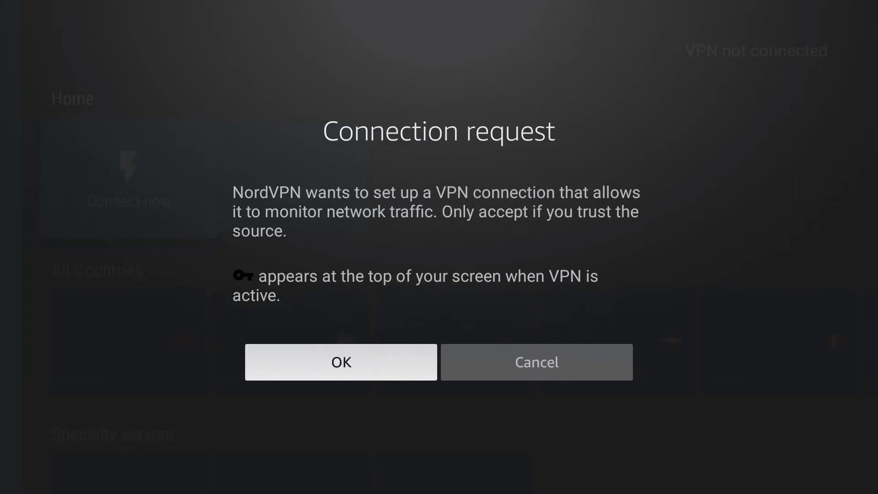
{"action": "left_click", "coordinate": [340, 362]}
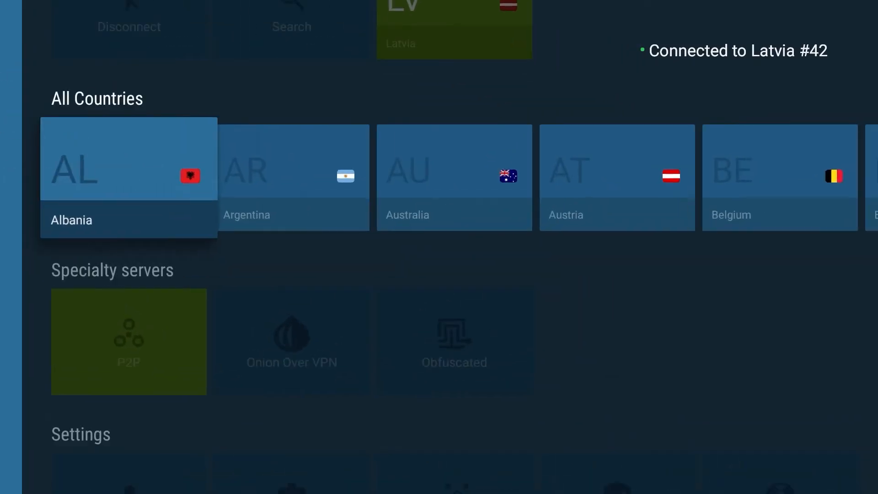
Pick Canada from All Countries to connect to Canada #1187
{"action": "scroll", "scroll_direction": "right", "scroll_amount": 3}
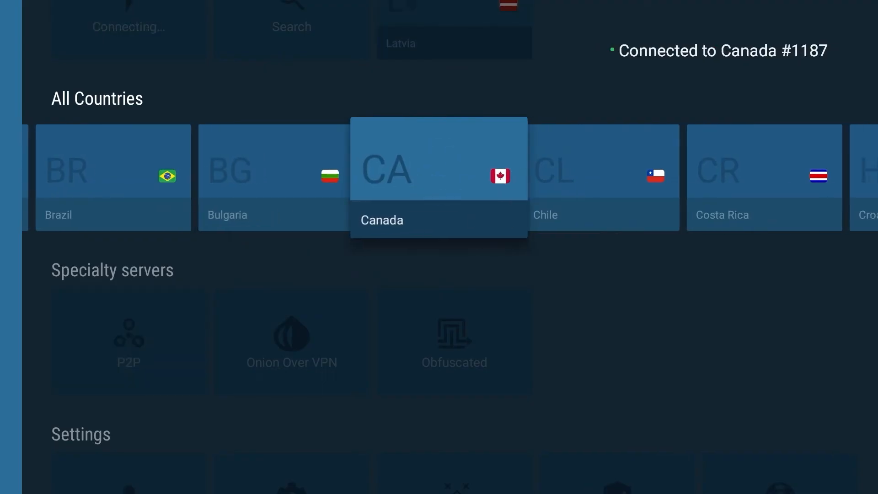
{"action": "left_click", "coordinate": [438, 177]}
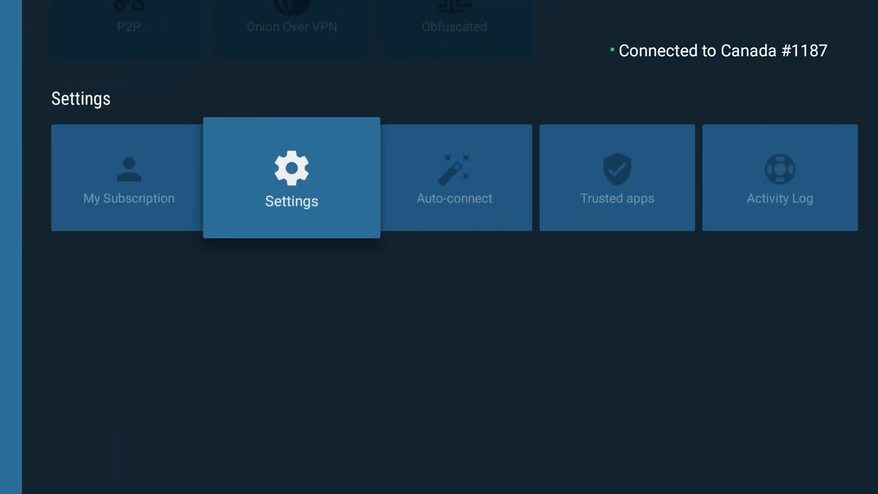
{"action": "left_click", "coordinate": [291, 177]}
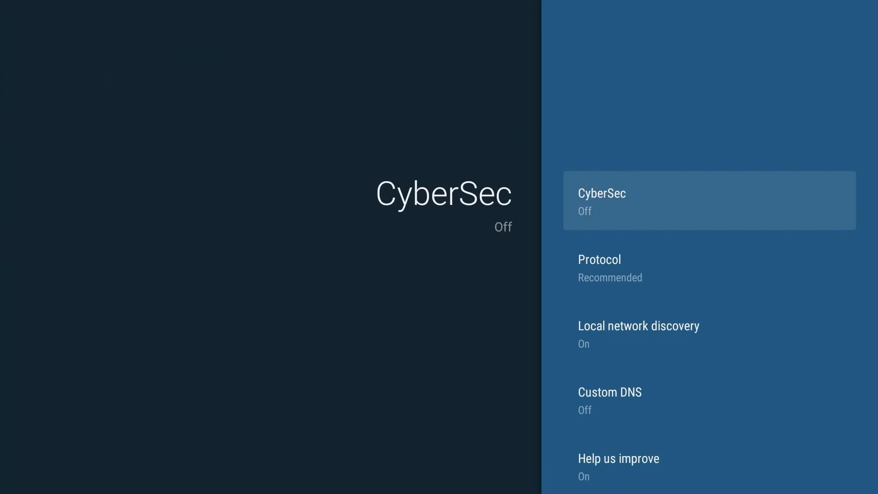
{"action": "left_click", "coordinate": [709, 200]}
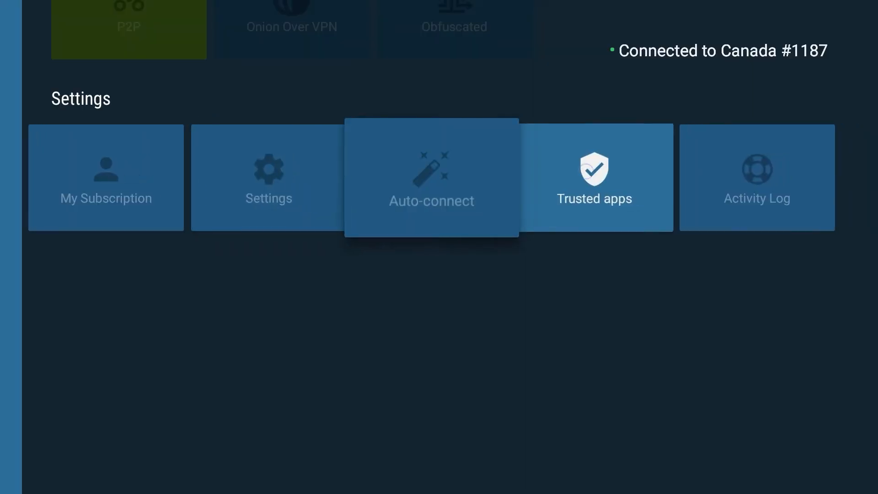
Add Alexa Shopping under Trusted apps in split tunneling
{"action": "left_click", "coordinate": [594, 178]}
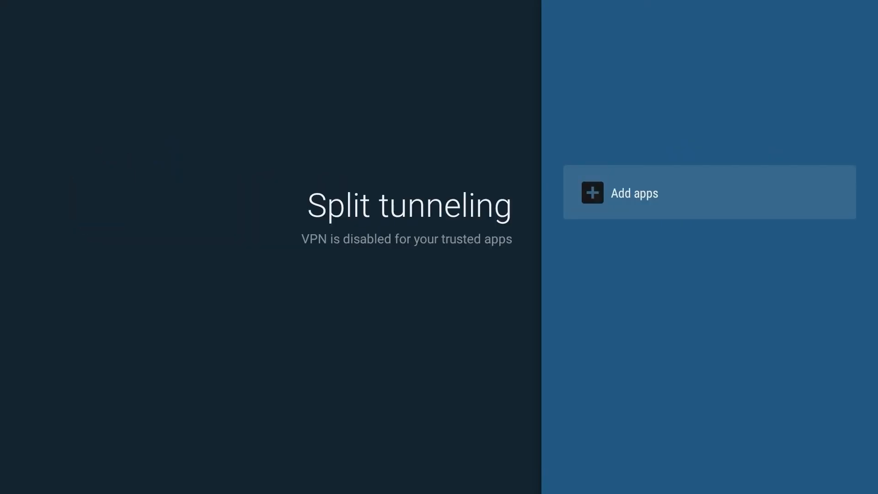
{"action": "left_click", "coordinate": [634, 192]}
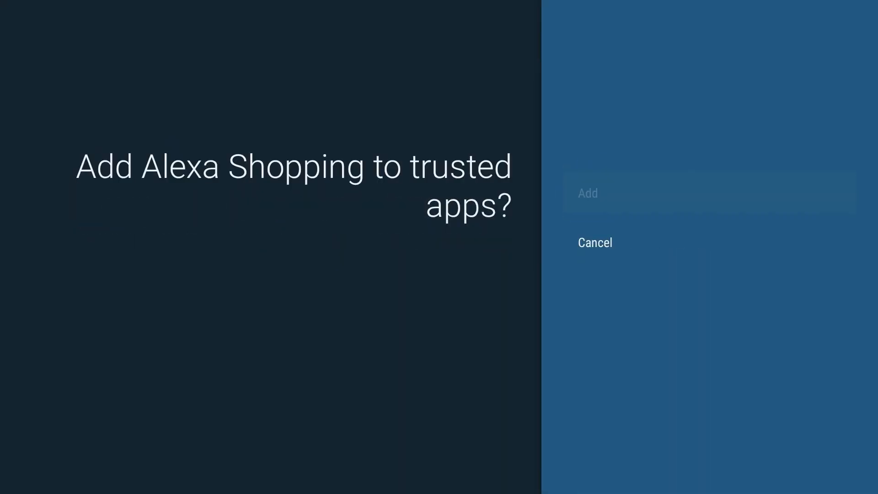
{"action": "left_click", "coordinate": [587, 193]}
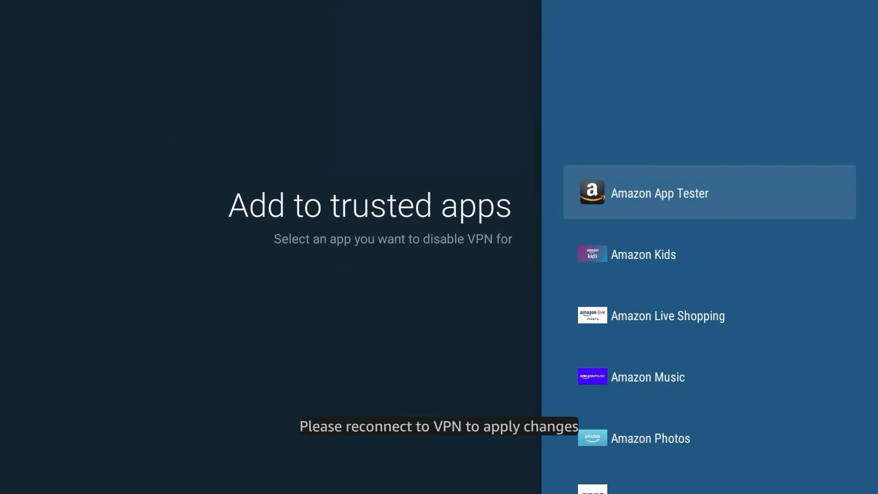